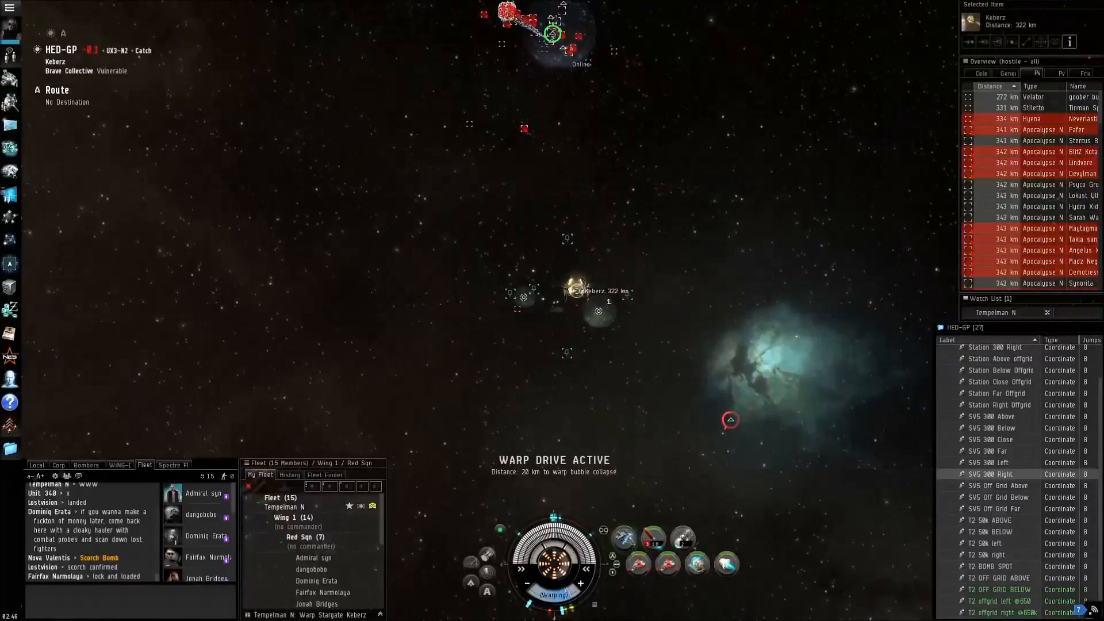
Step: Bookmark the current spot as personal location 'Keberz 300 Close'
left_click(10, 103)
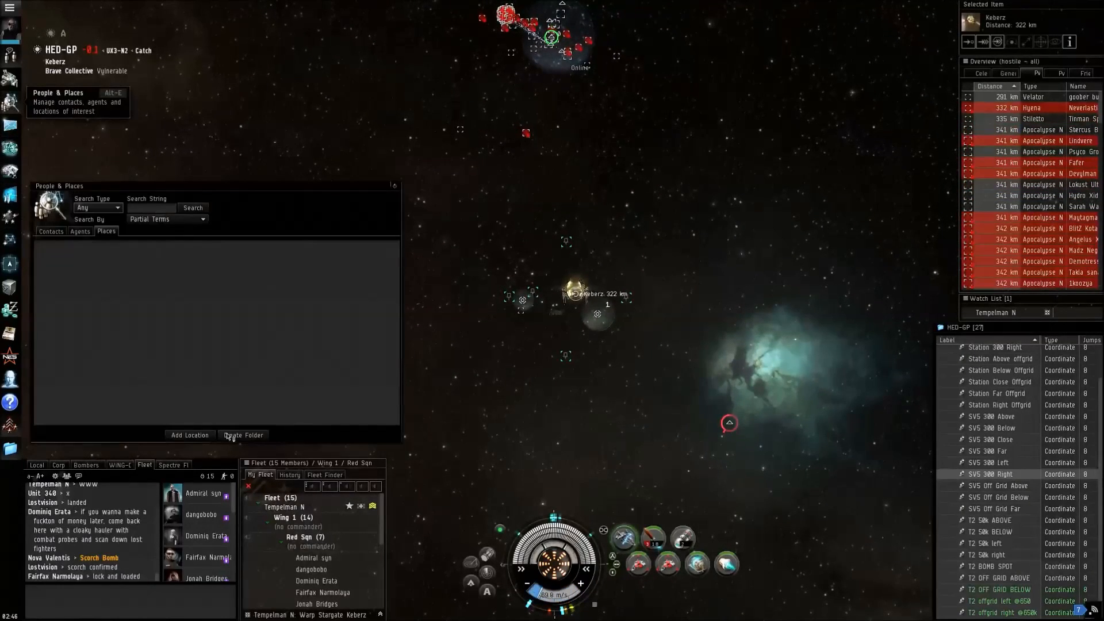
left_click(189, 435)
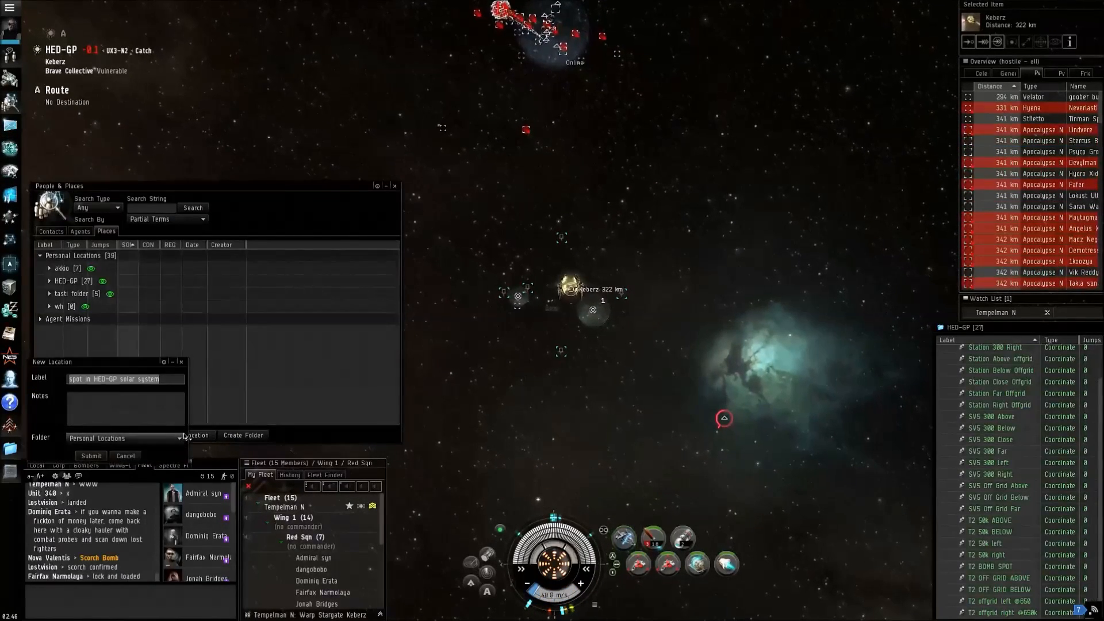
type("300 clos")
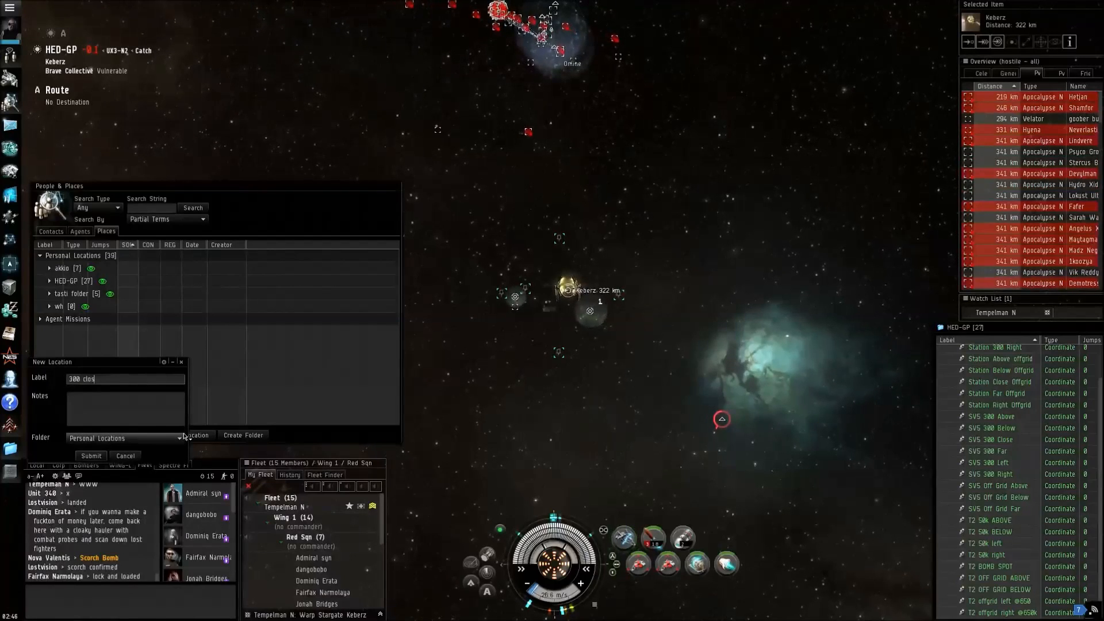
type("Keberz 300")
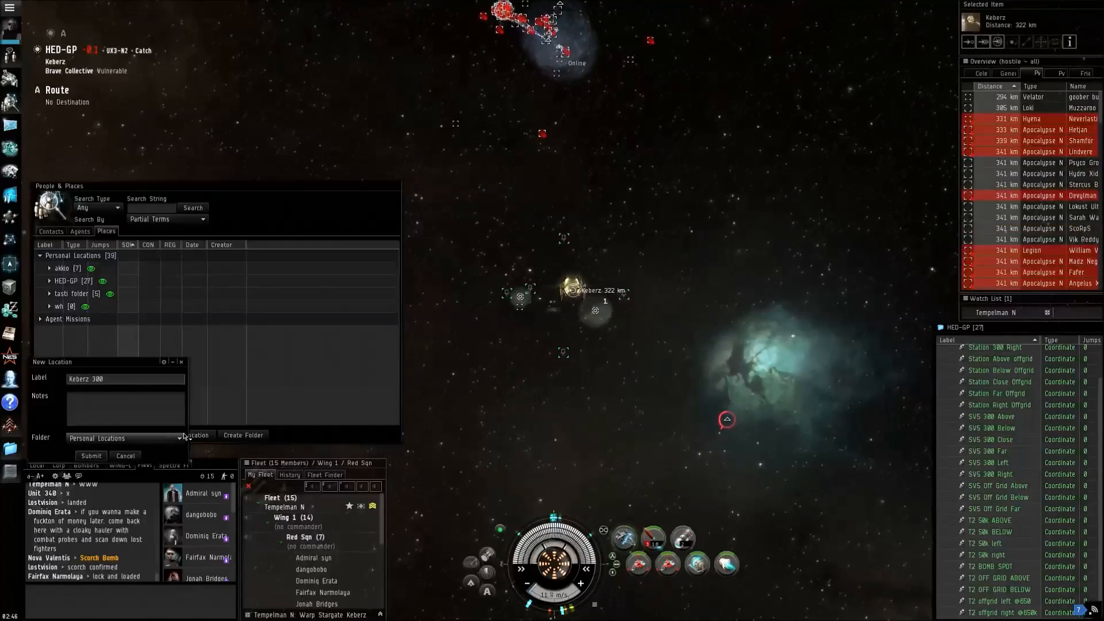
type("Close")
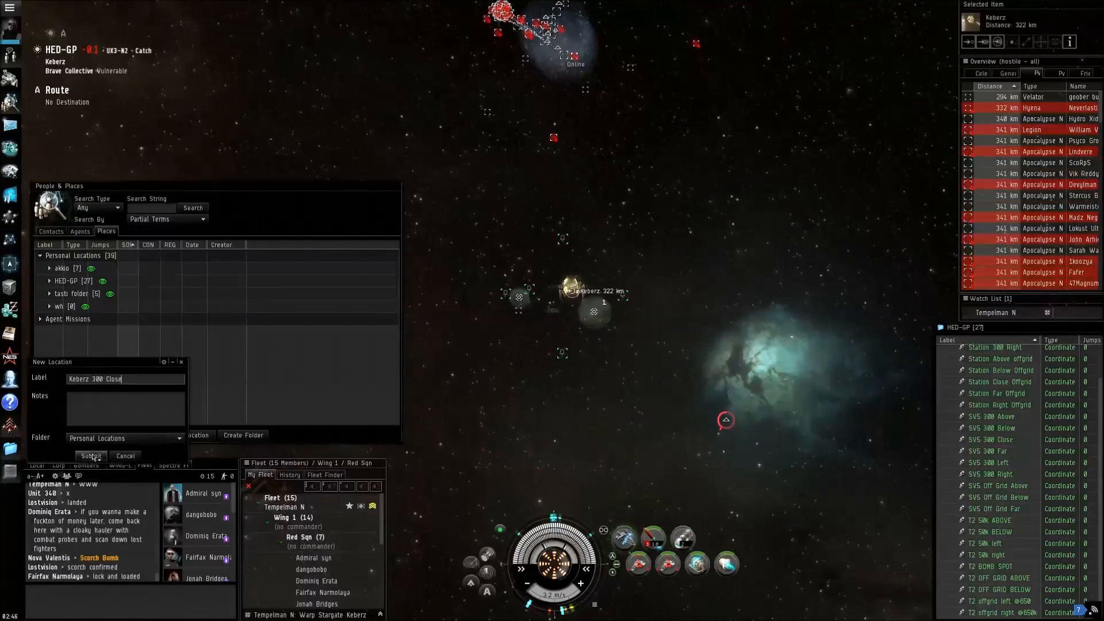
left_click(90, 455)
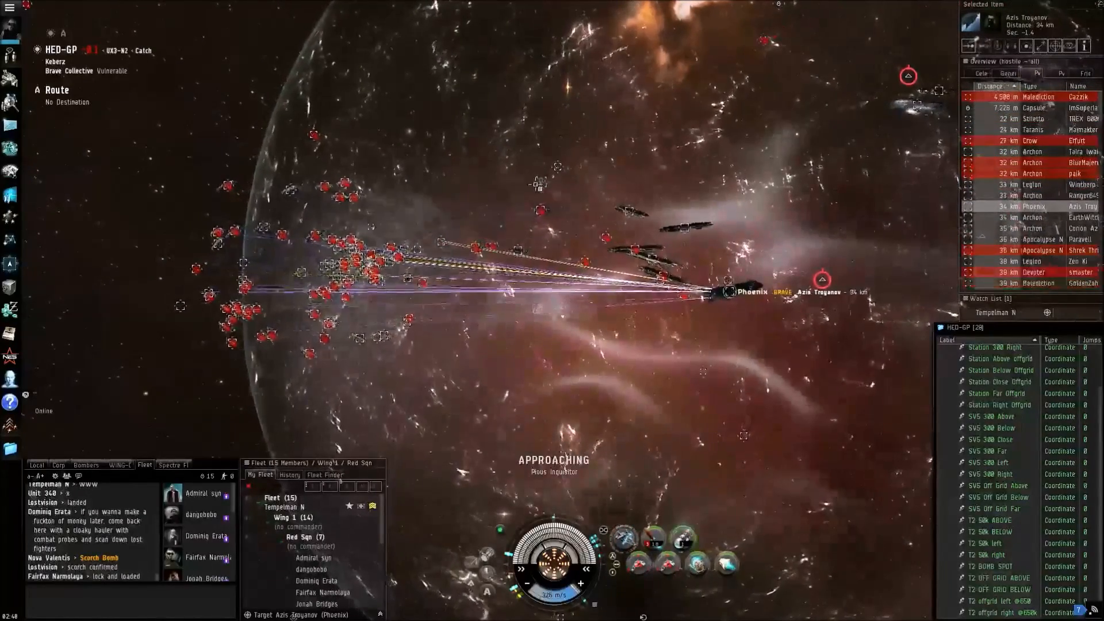
Step: Right-click in space to pick a warp destination away from the fight
right_click(559, 185)
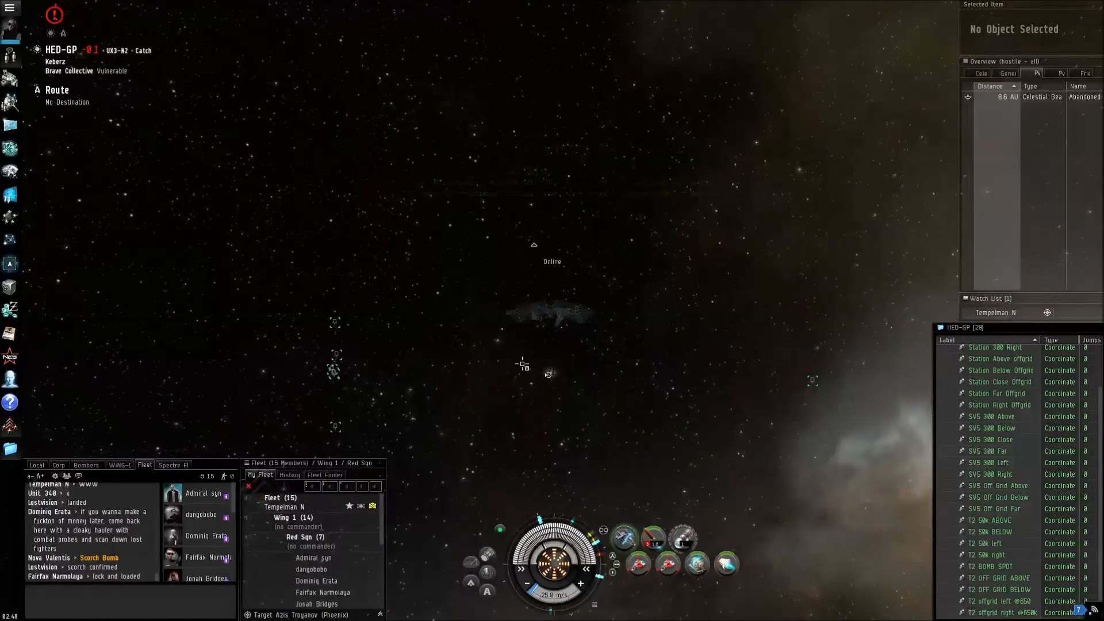
mouse_move(10, 32)
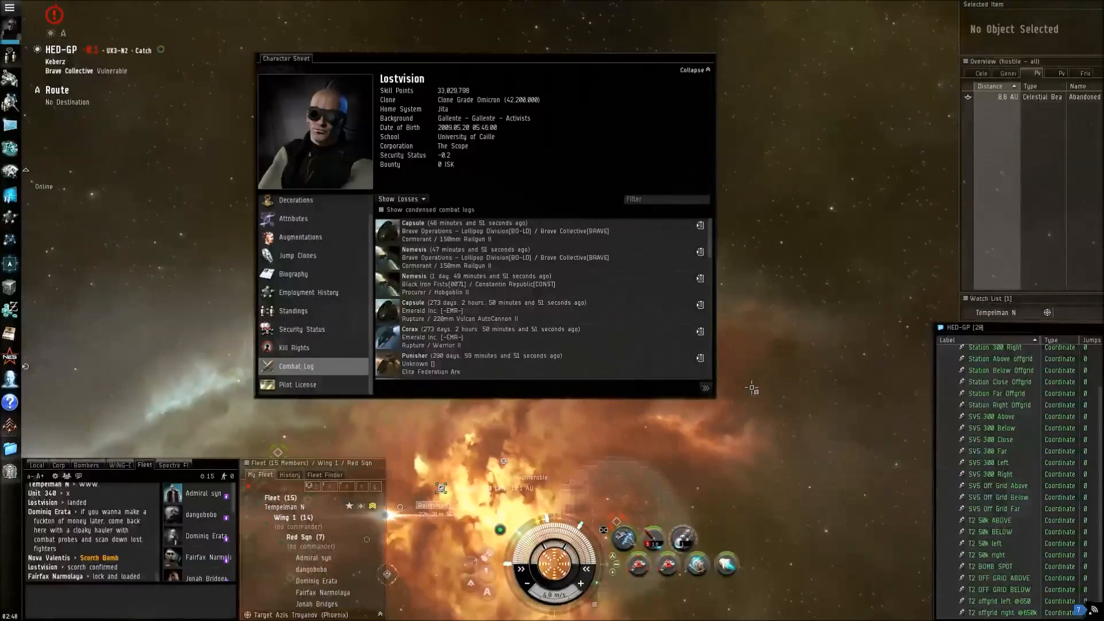
mouse_move(294, 347)
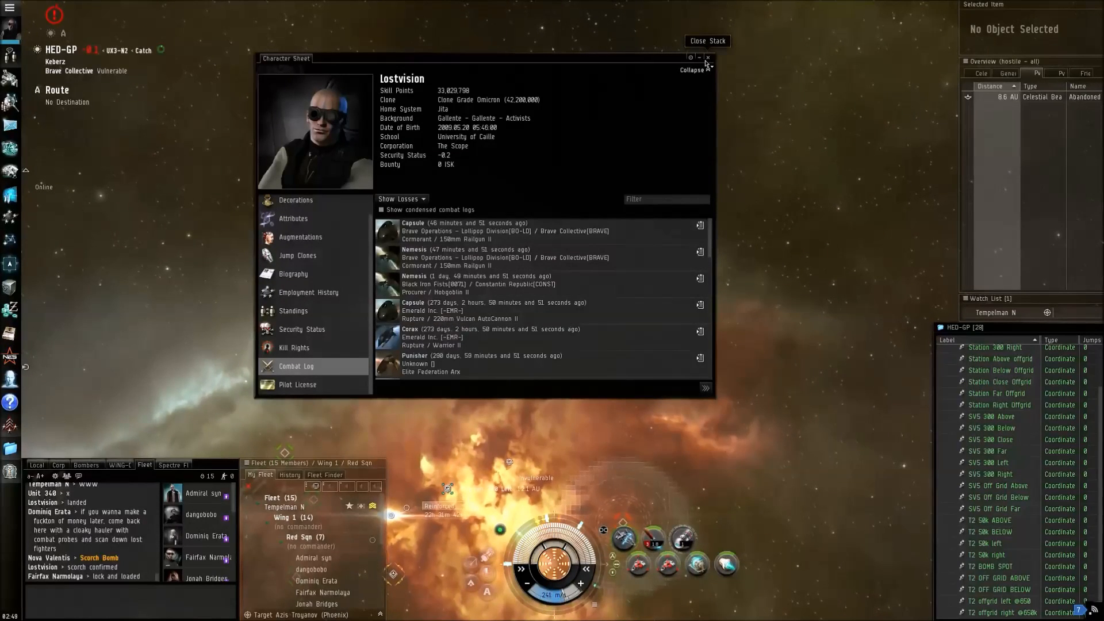
left_click(708, 57)
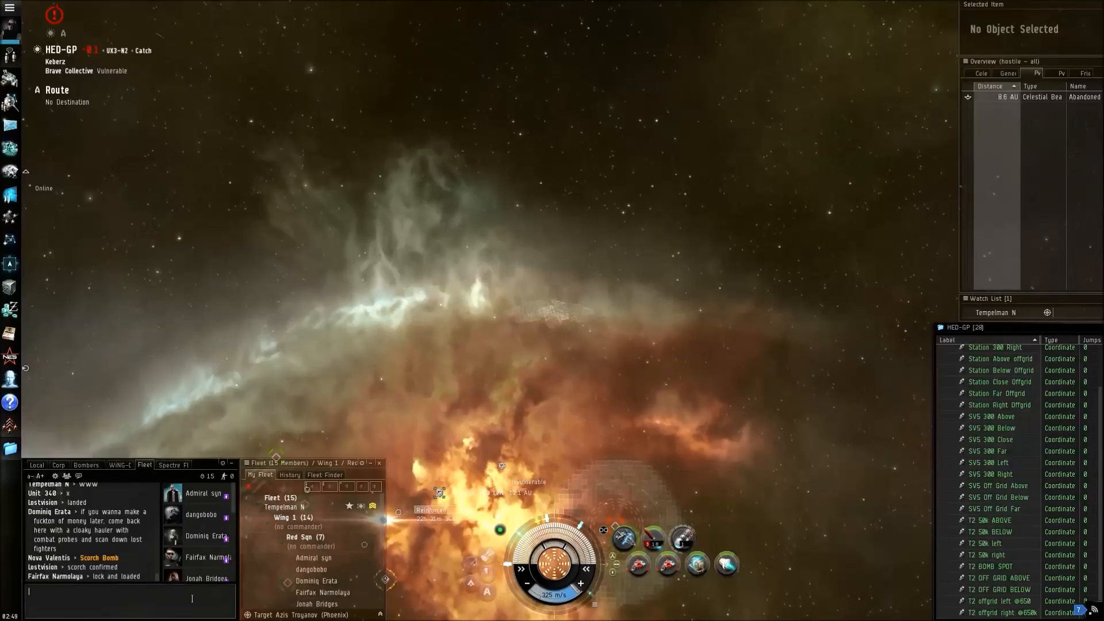
type("lost mumb")
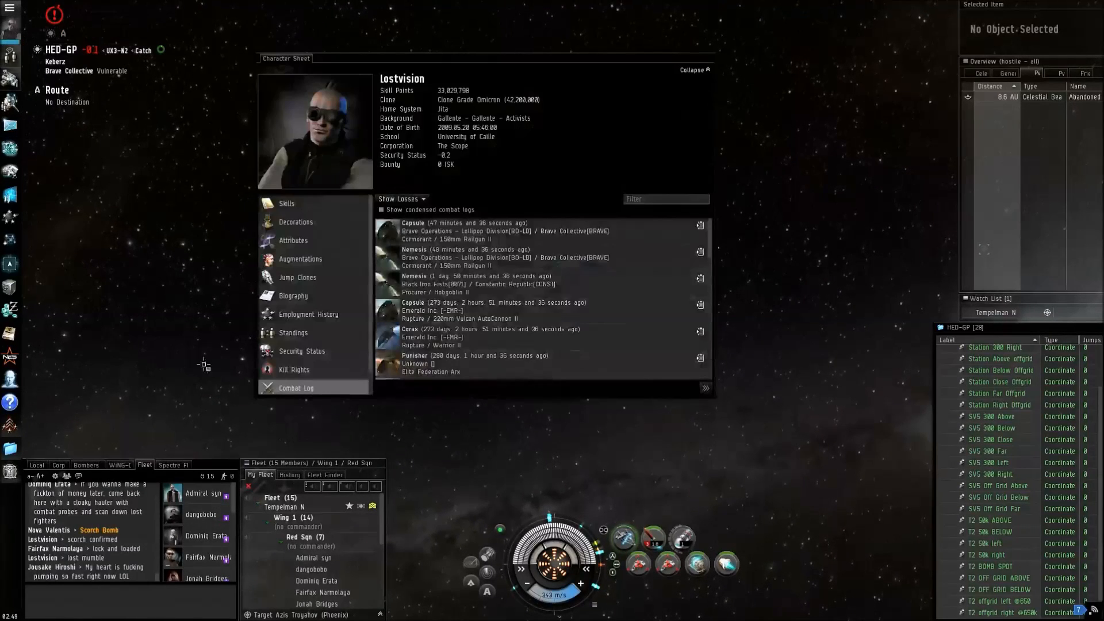
Step: Scroll through the Character Sheet Combat Log, then close it
scroll("down", 3)
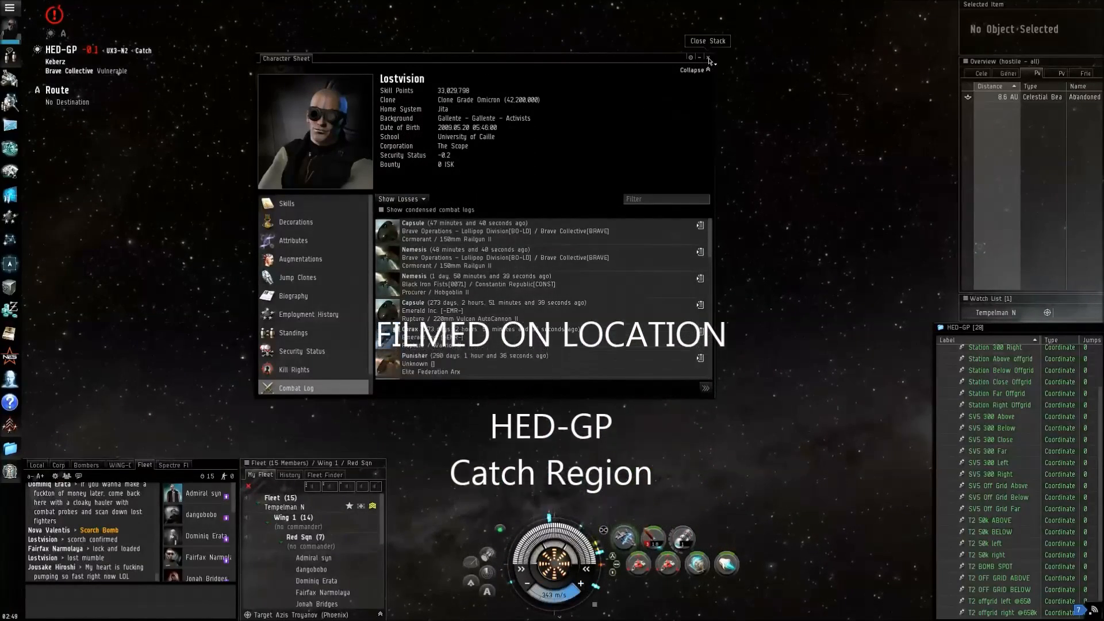
left_click(706, 57)
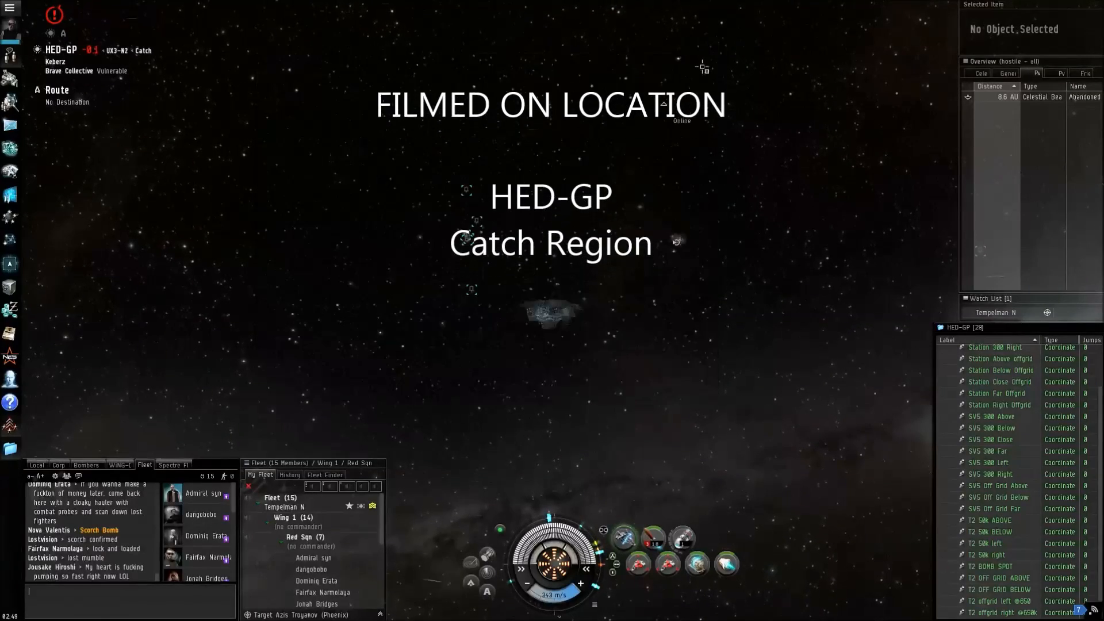